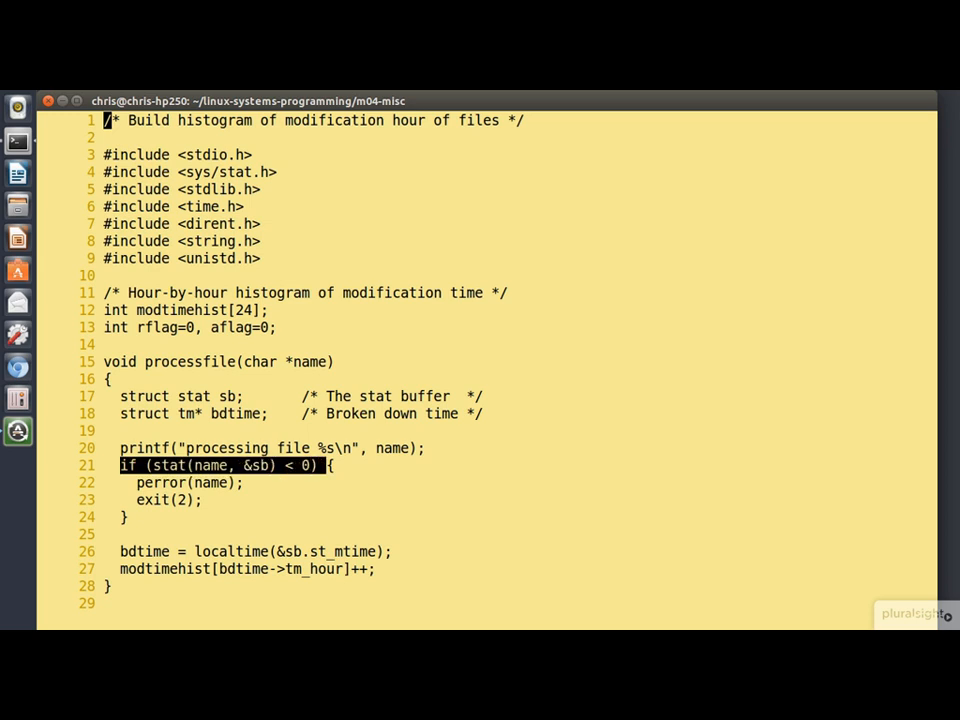
Step: Highlight processfile's stat call and scroll down to the start of processdir
double_click(344, 551)
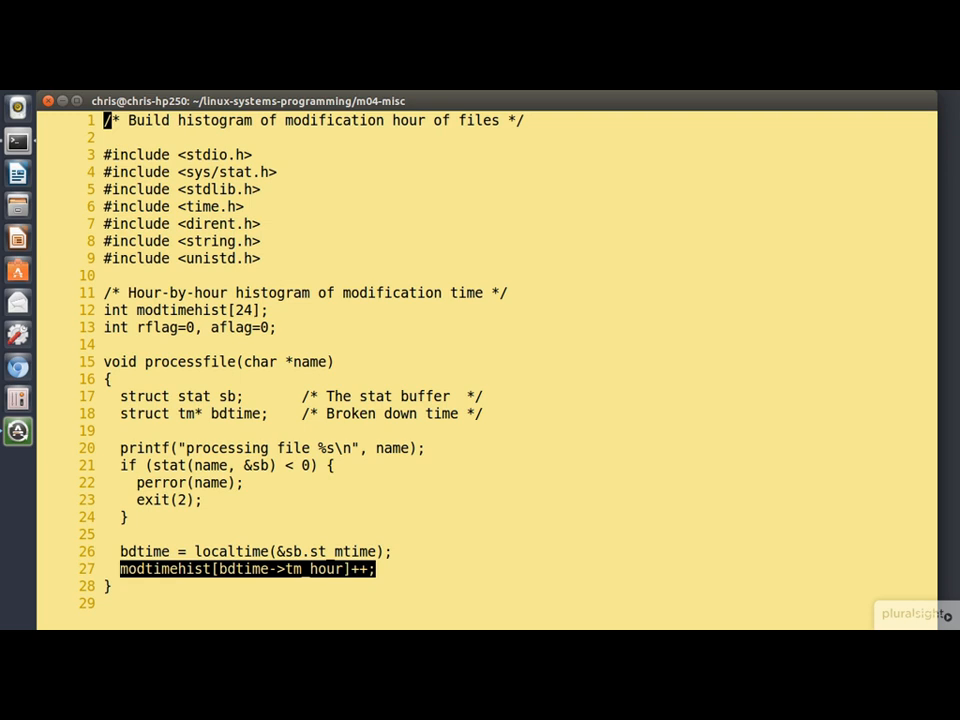
scroll("down", 3)
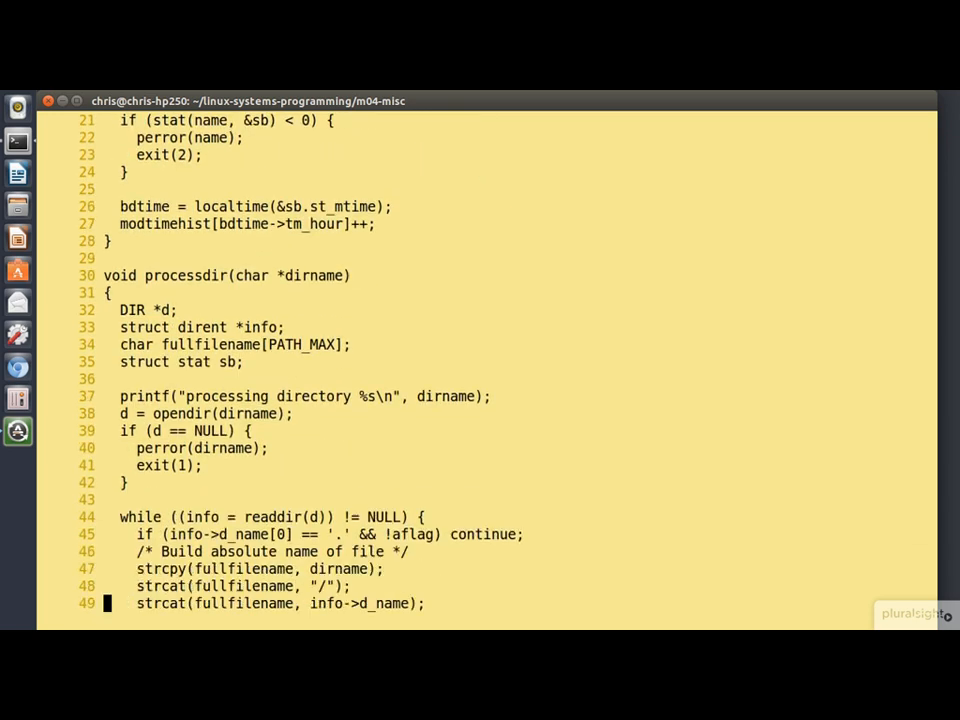
Step: Scroll processdir to lines 39–67: readdir loop, subdirectory recursion, closedir, and main's start
scroll("down", 3)
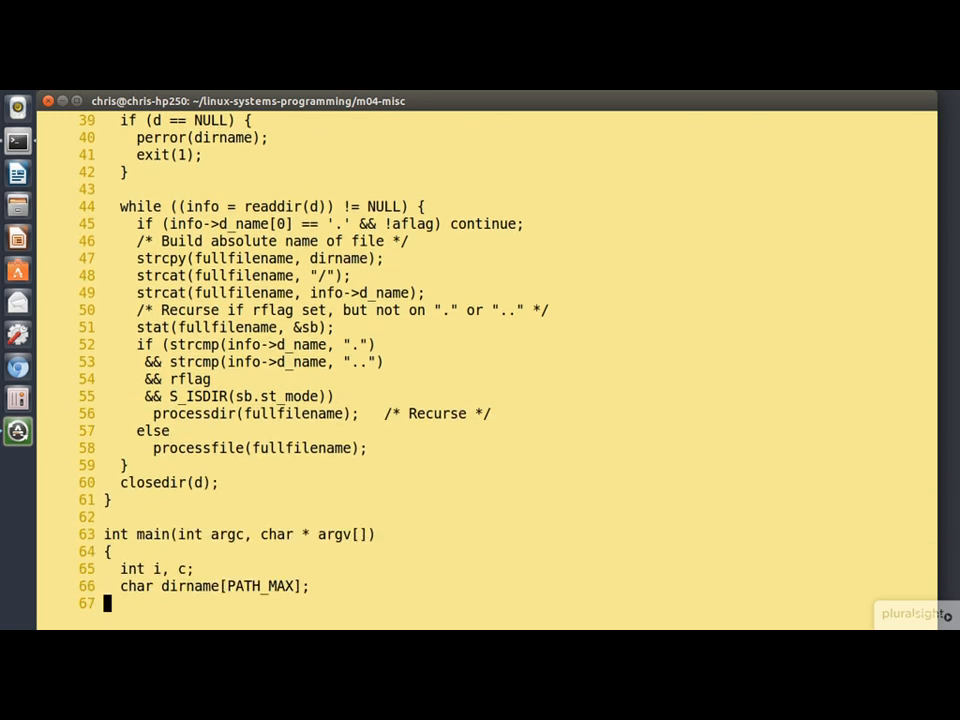
left_click_drag(135, 309, 335, 396)
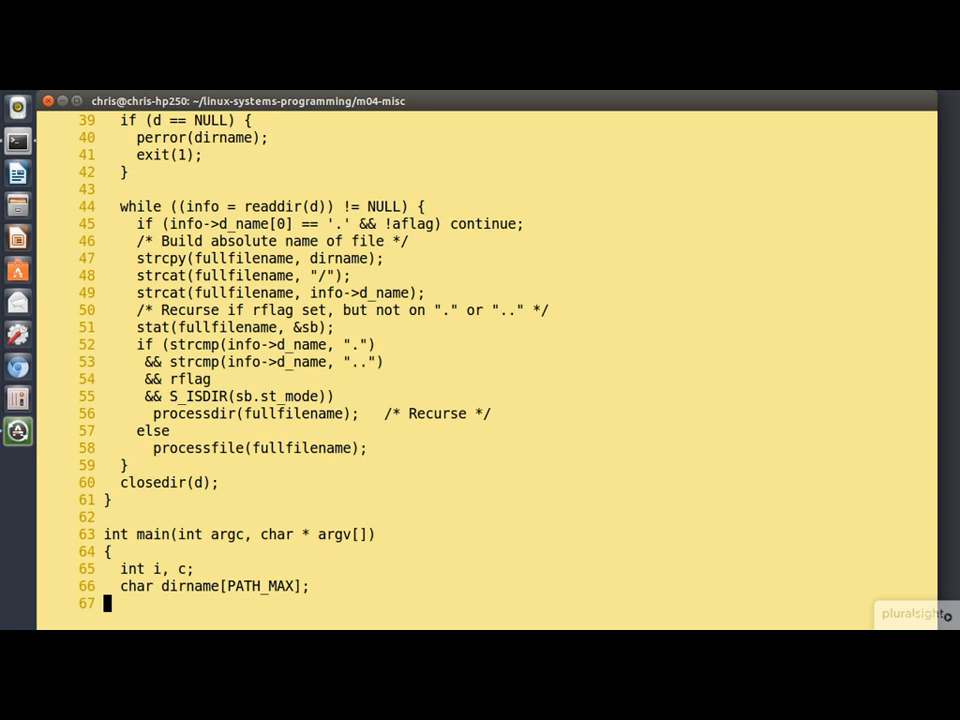
double_click(192, 379)
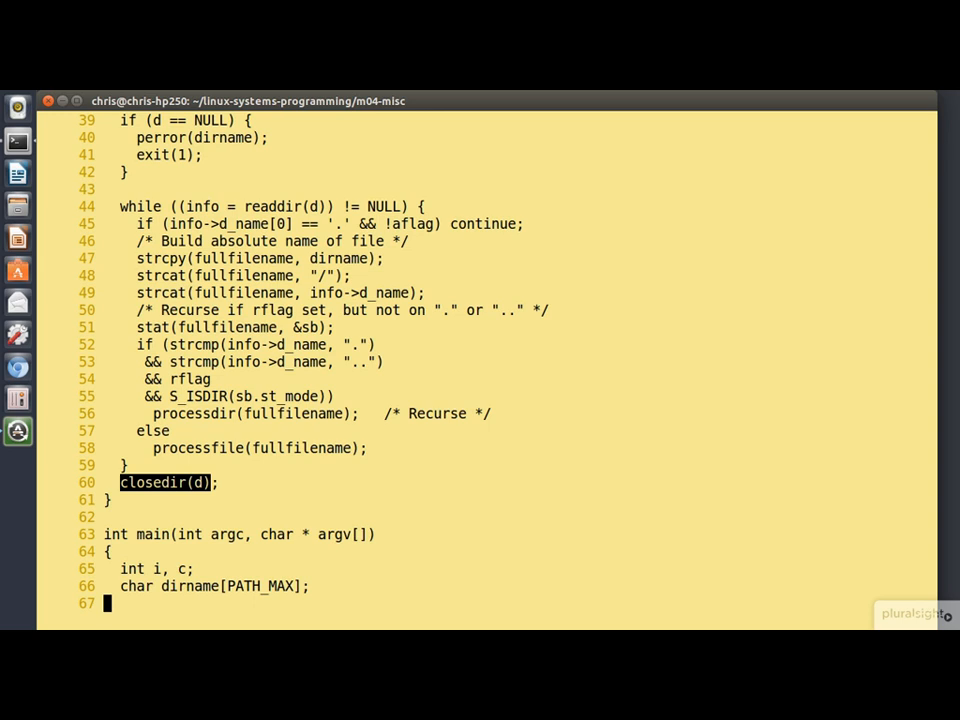
Step: Highlight aflag in main's getopt switch, then scroll to the argument checks near line 100
scroll("down", 3)
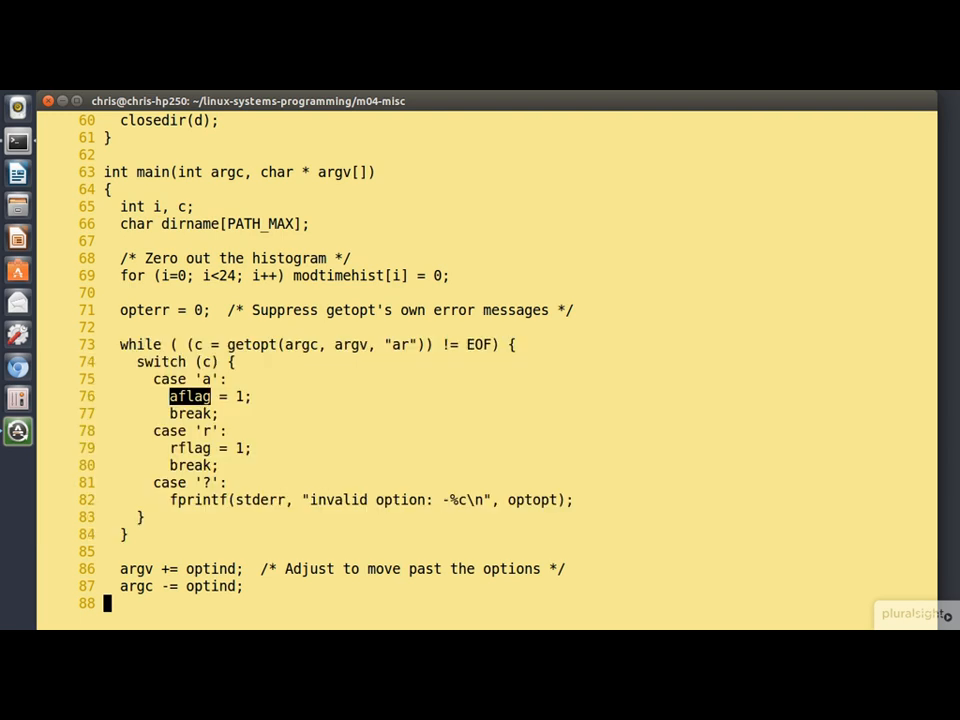
double_click(189, 448)
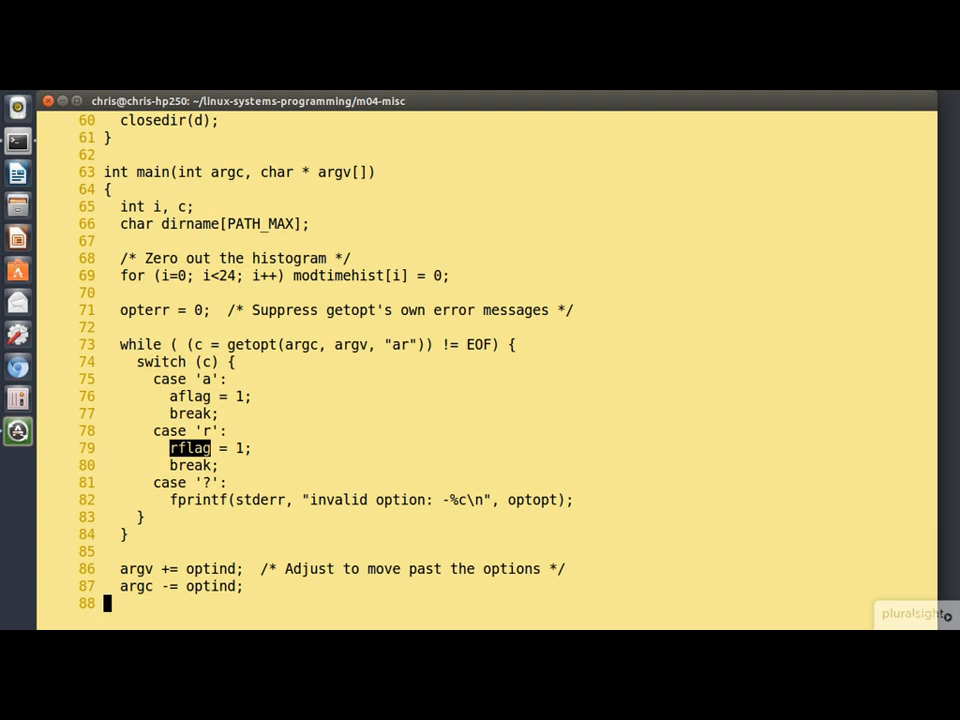
scroll("down", 3)
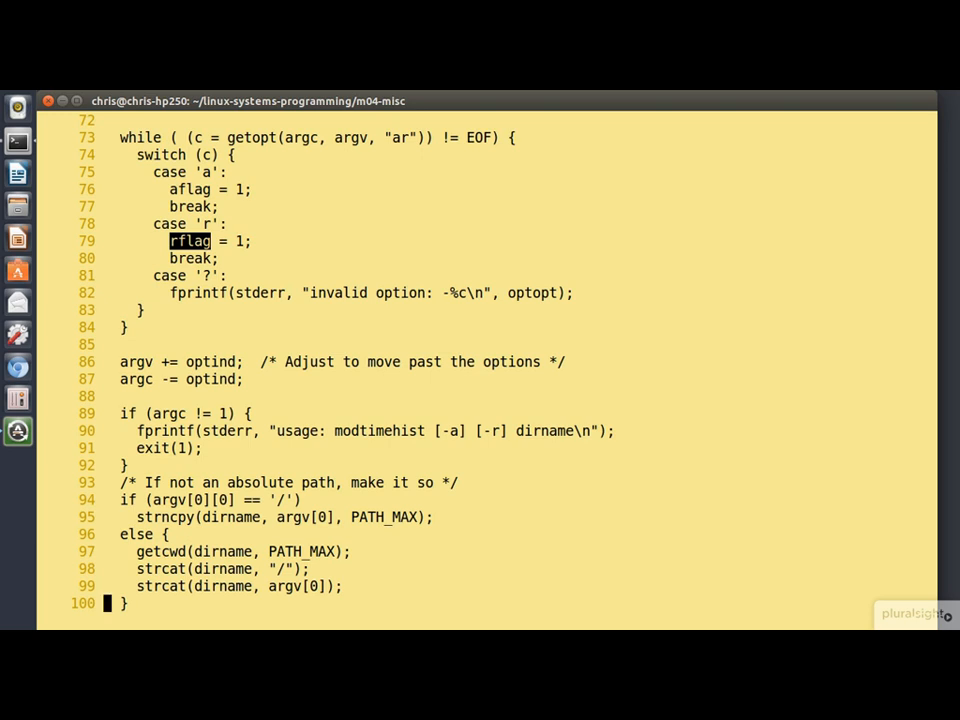
Step: Exit Vim with :q and clear the terminal at the m04-misc prompt
double_click(350, 431)
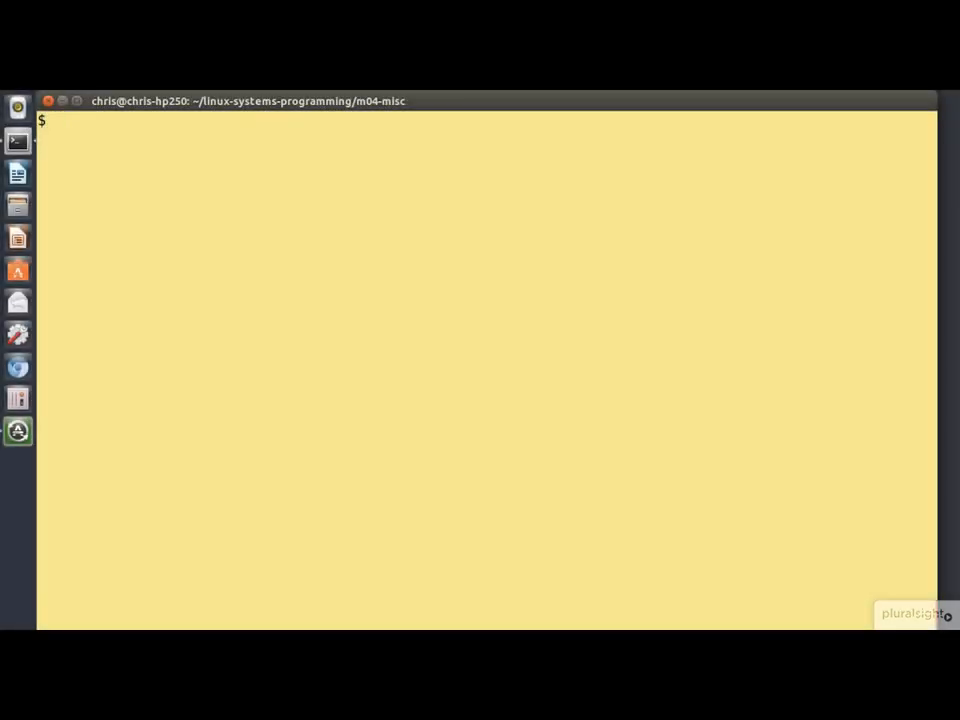
Step: Run pwd, then 'modtimehist linux-systems-programming | less', quit less and recall the command
type("pwd")
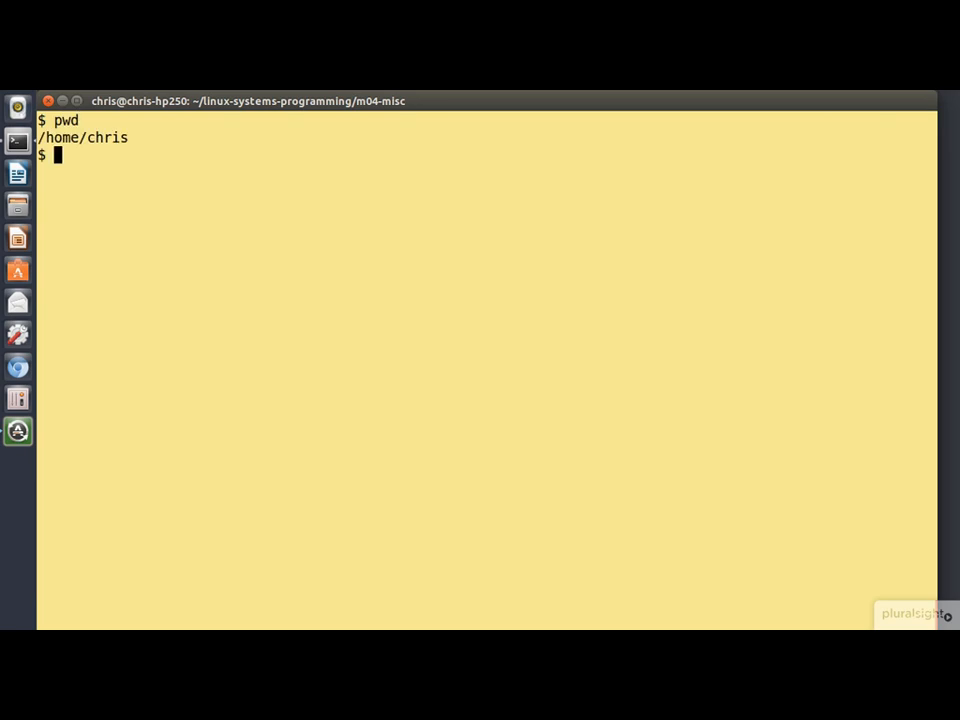
type("modtime")
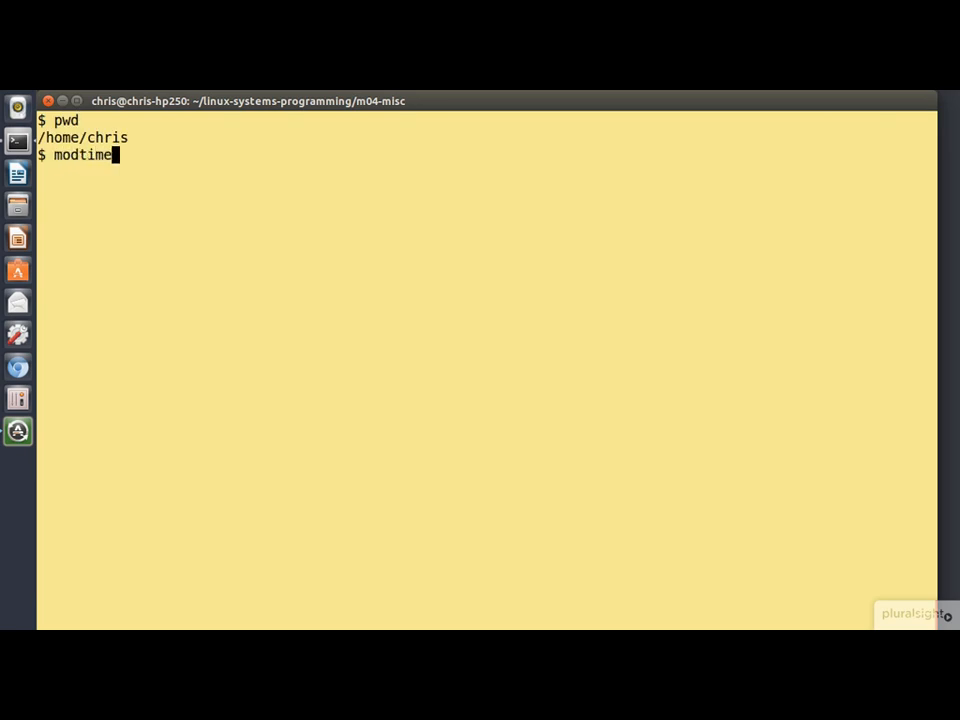
type("hist linux-systems-programming | le")
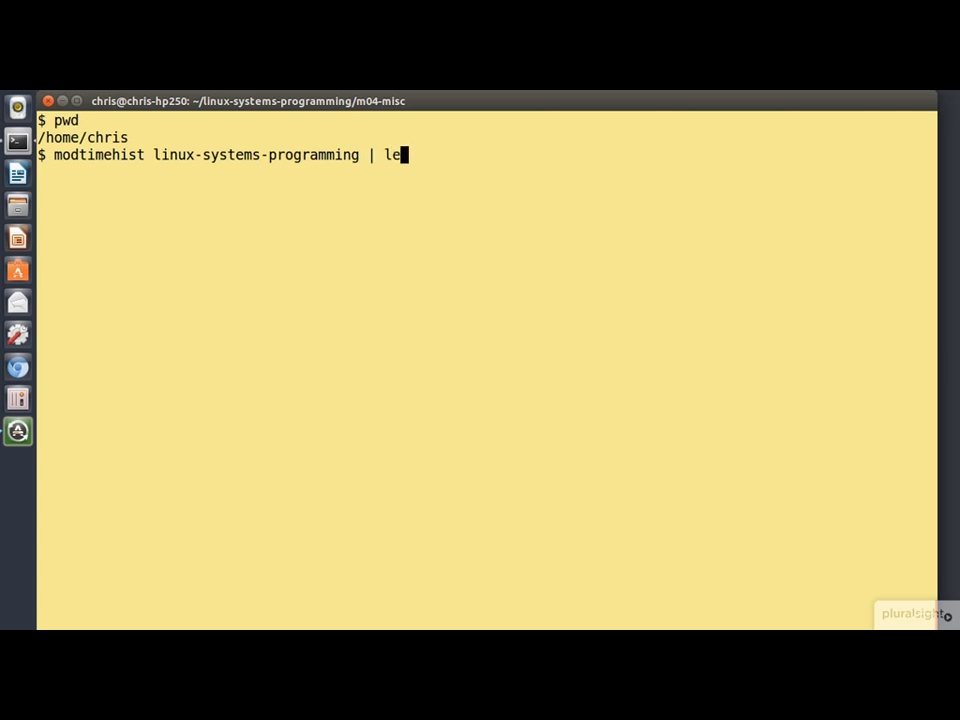
type("ss")
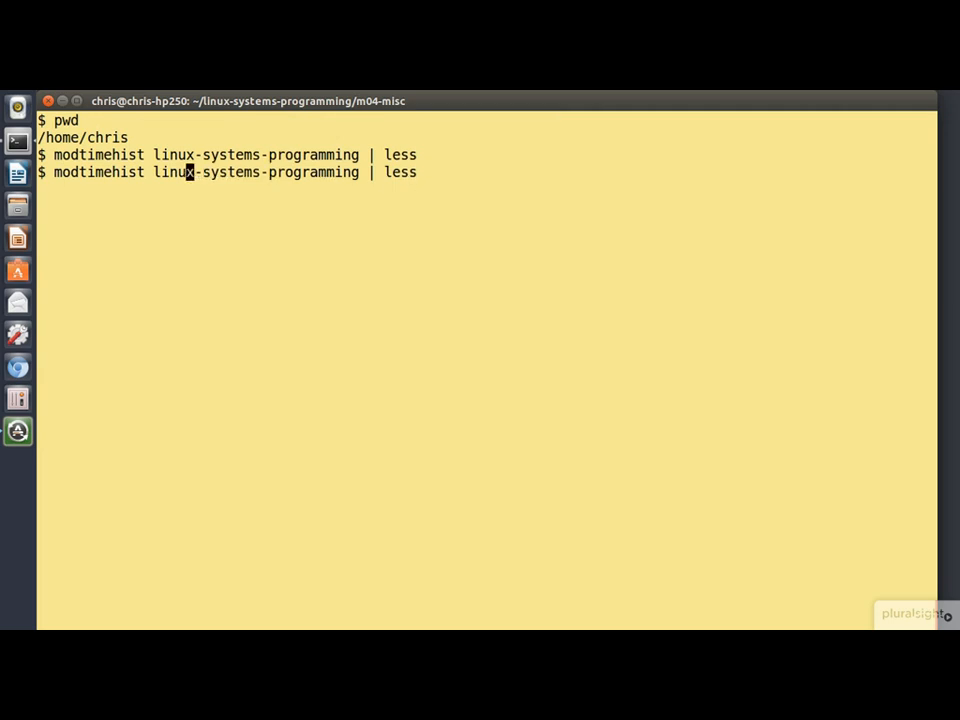
Step: Run 'modtimehist -a linux-systems-programming | less', then recall that command
type("-")
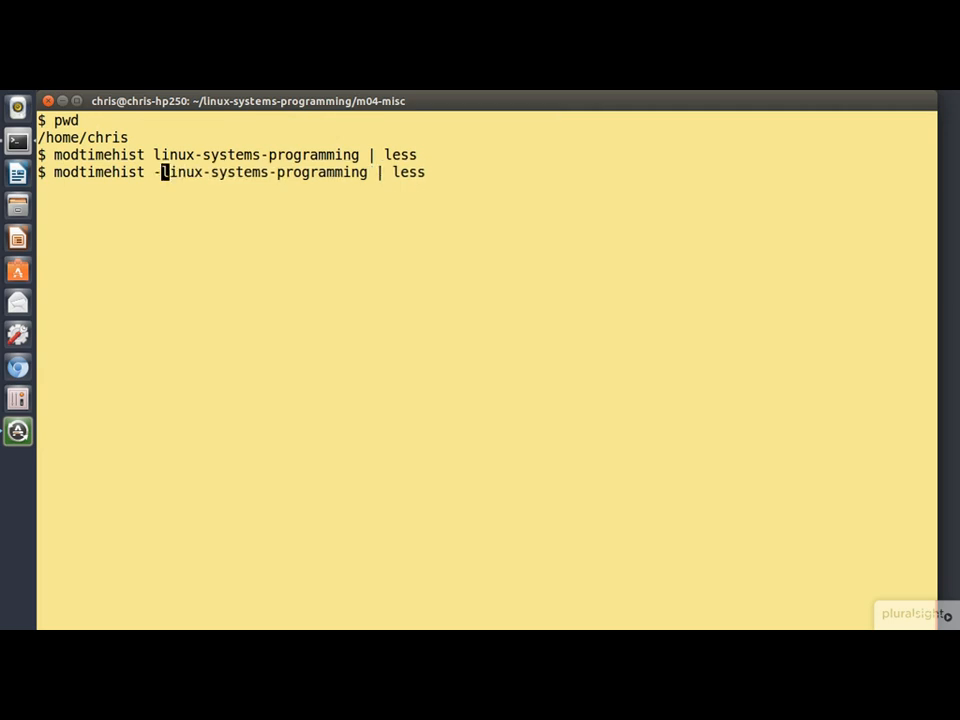
type("a")
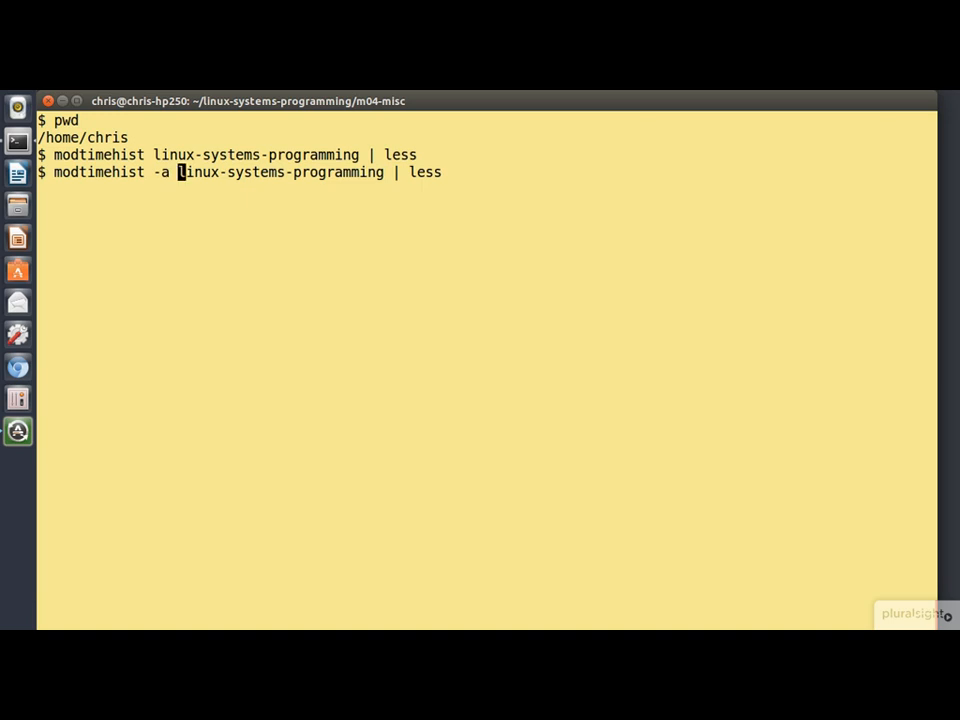
key("Return")
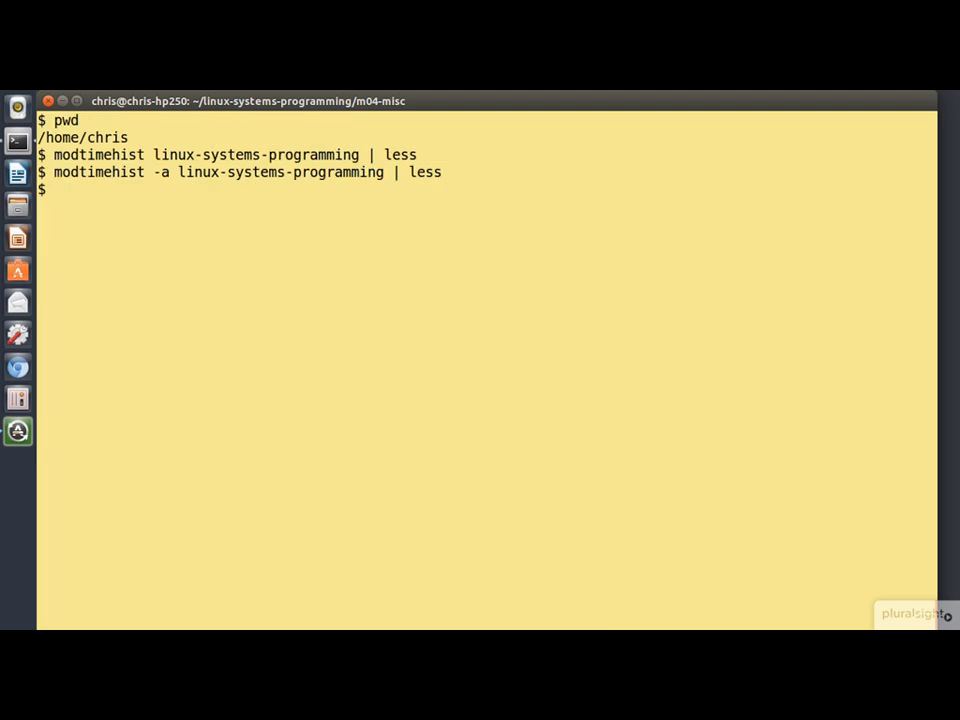
type("modtimehist -a linux-systems-programming | less")
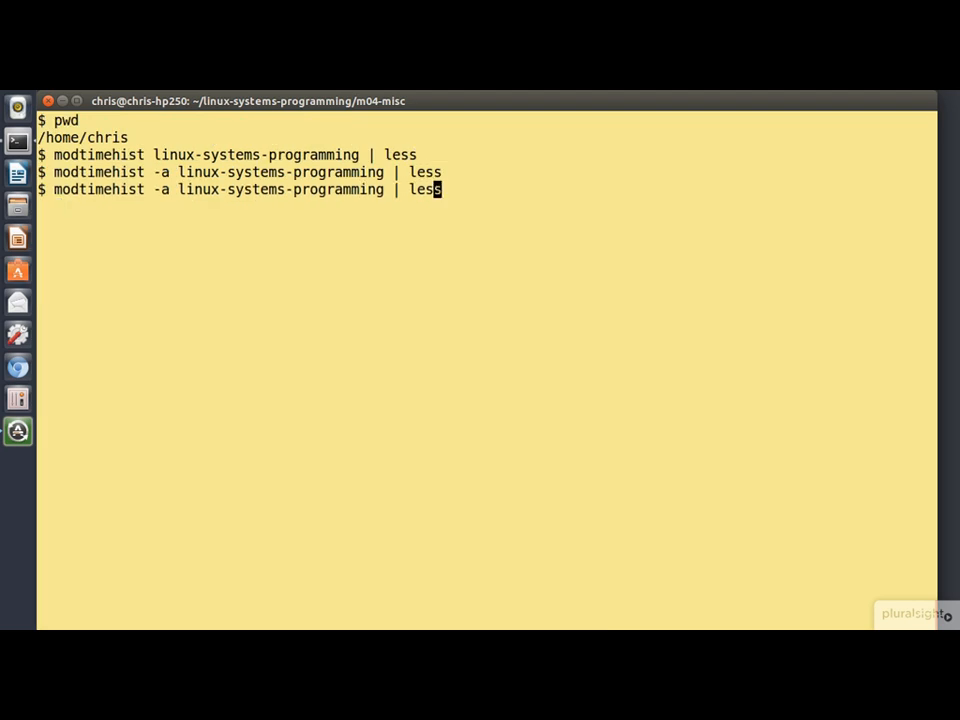